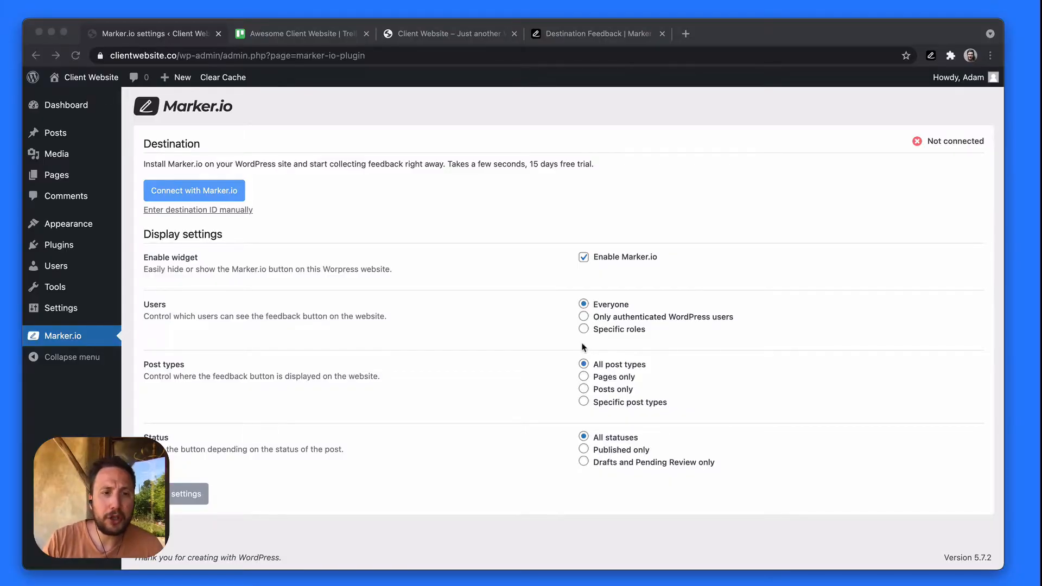
pyautogui.moveTo(549, 342)
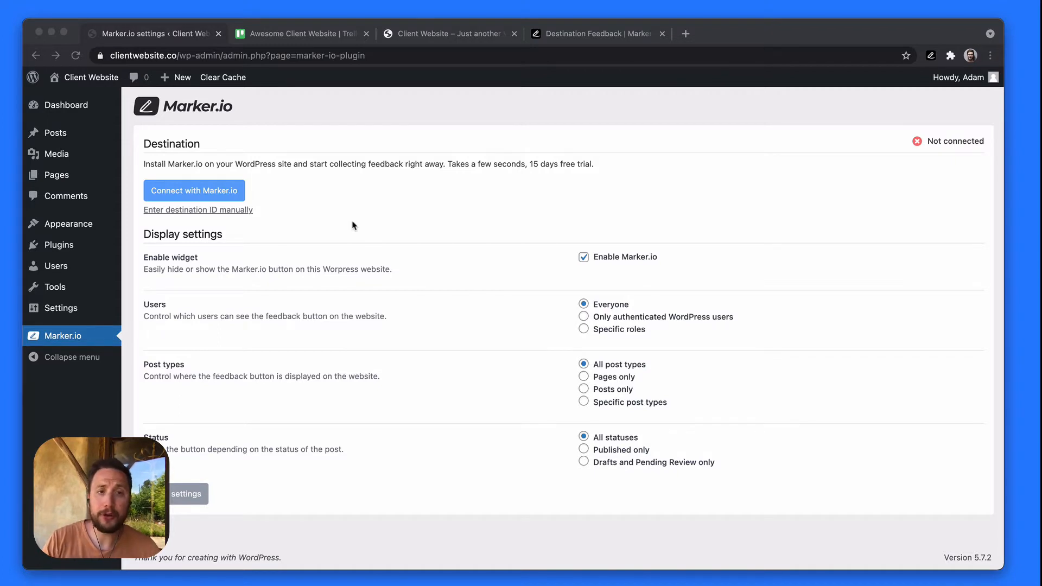
pyautogui.moveTo(346, 220)
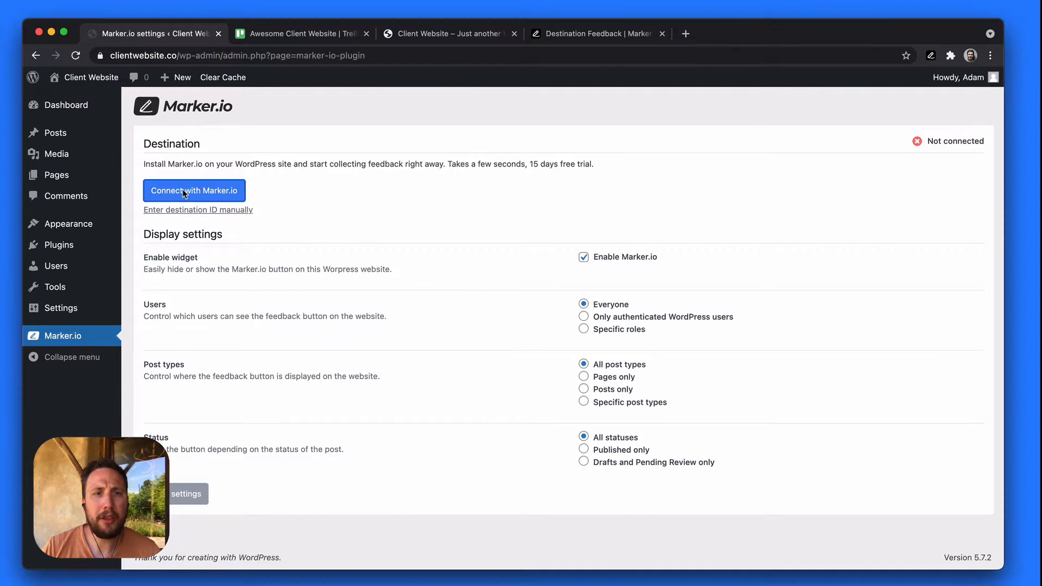
# Link the Marker.io plugin to the 'Awesome Client Website' destination and confirm the selection.
pyautogui.click(194, 191)
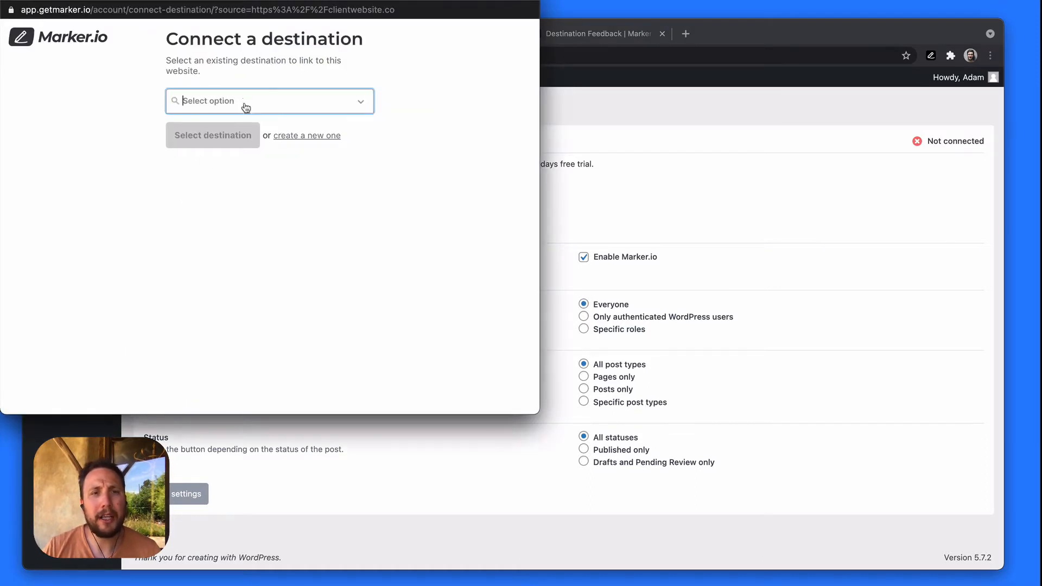
pyautogui.click(269, 101)
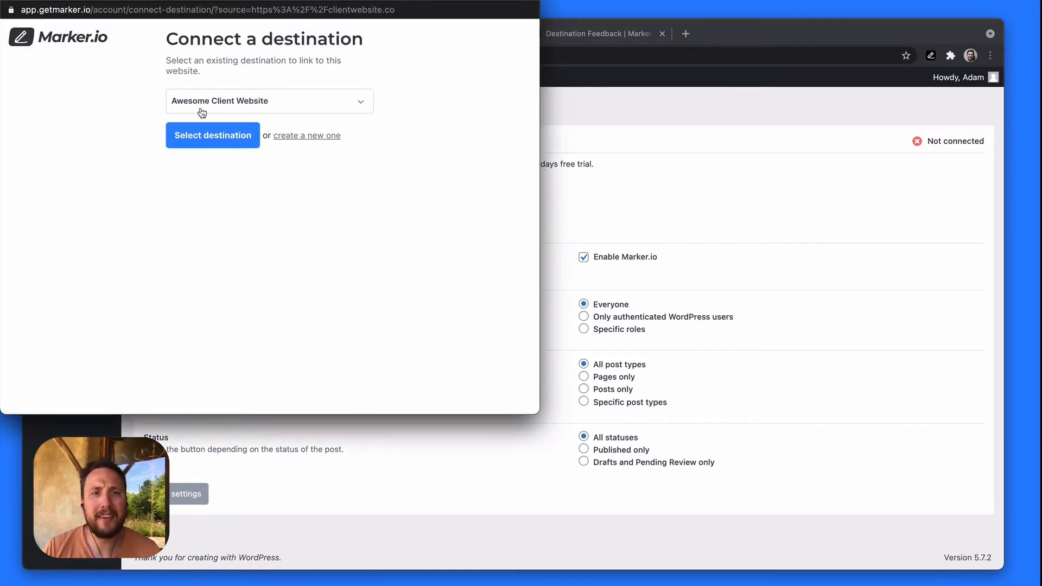
pyautogui.click(213, 135)
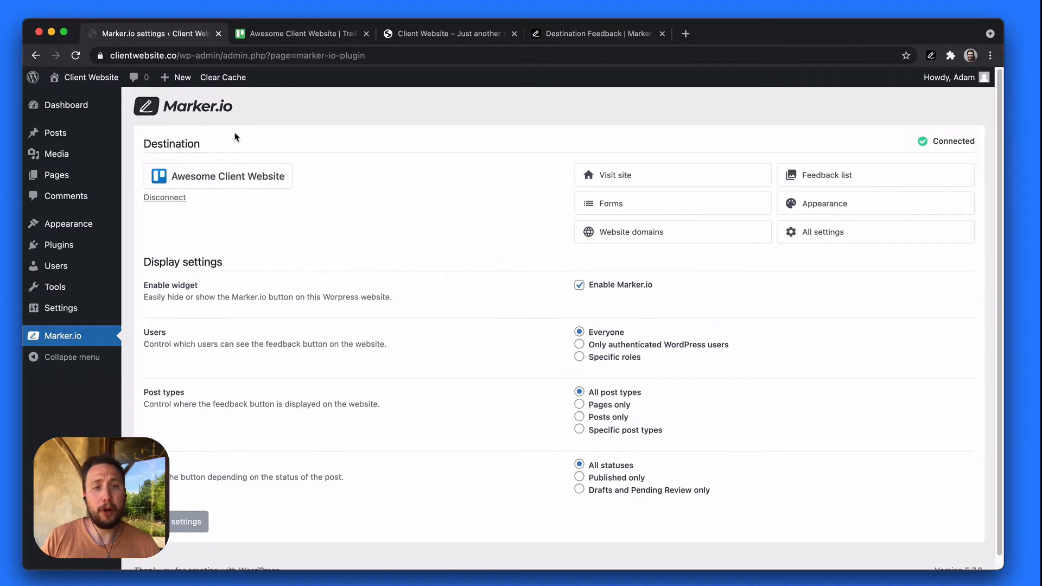
pyautogui.moveTo(249, 201)
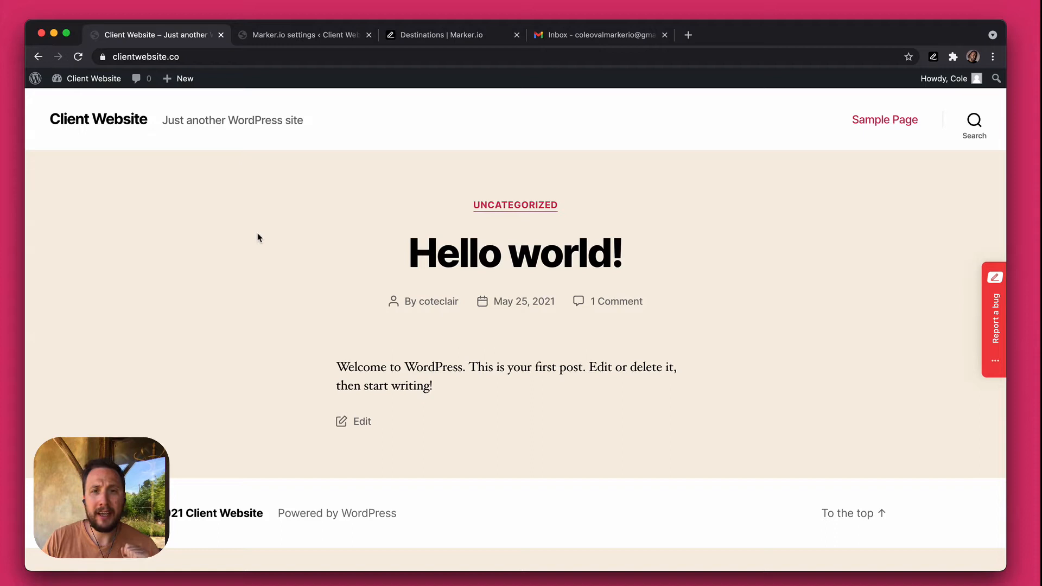
pyautogui.moveTo(944, 353)
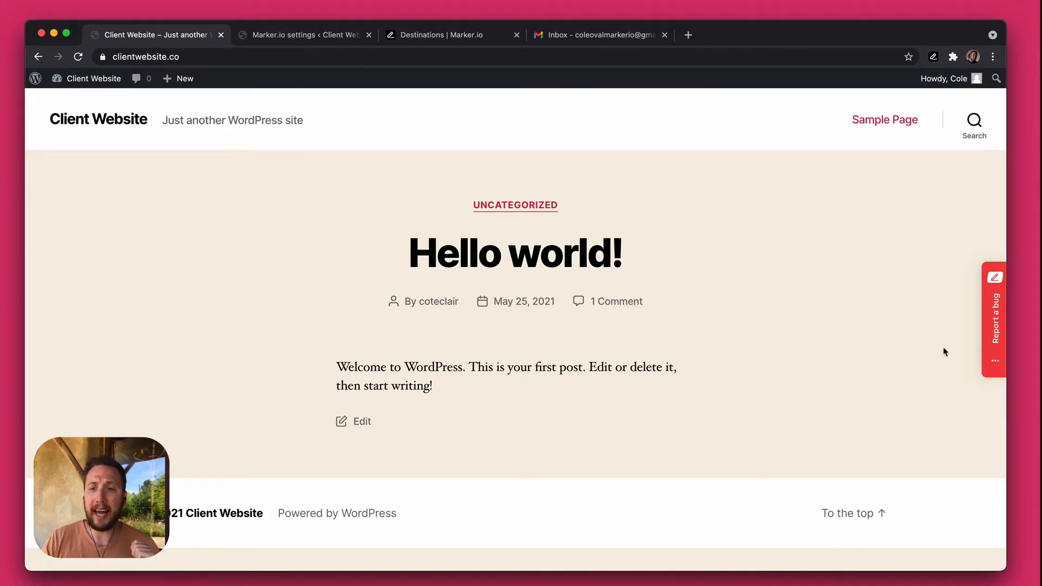
pyautogui.moveTo(958, 352)
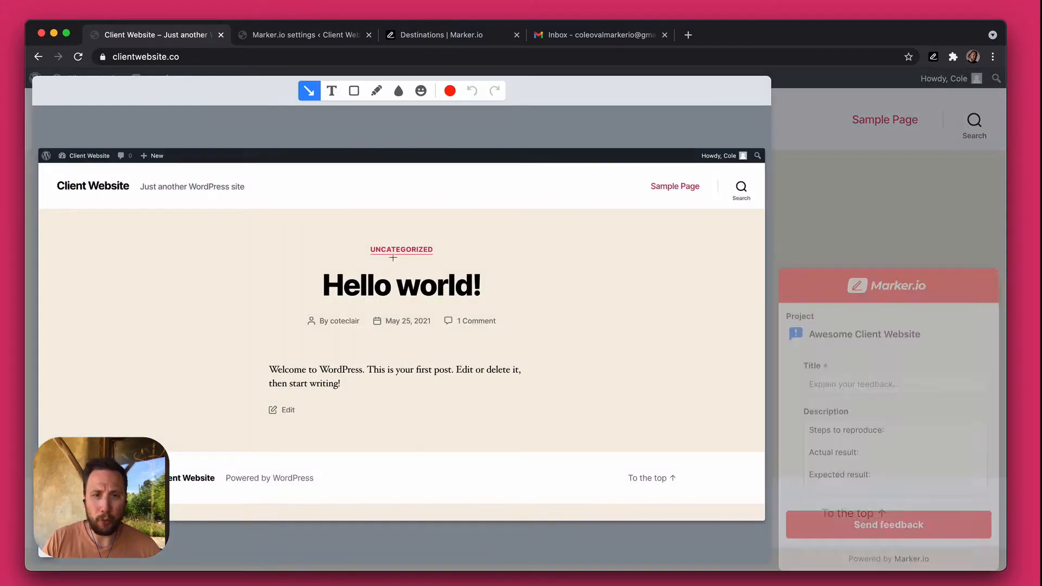
# Mark the UNCATEGORIZED label with an arrow and a surrounding rectangle.
pyautogui.moveTo(271, 215); pyautogui.dragTo(355, 246)
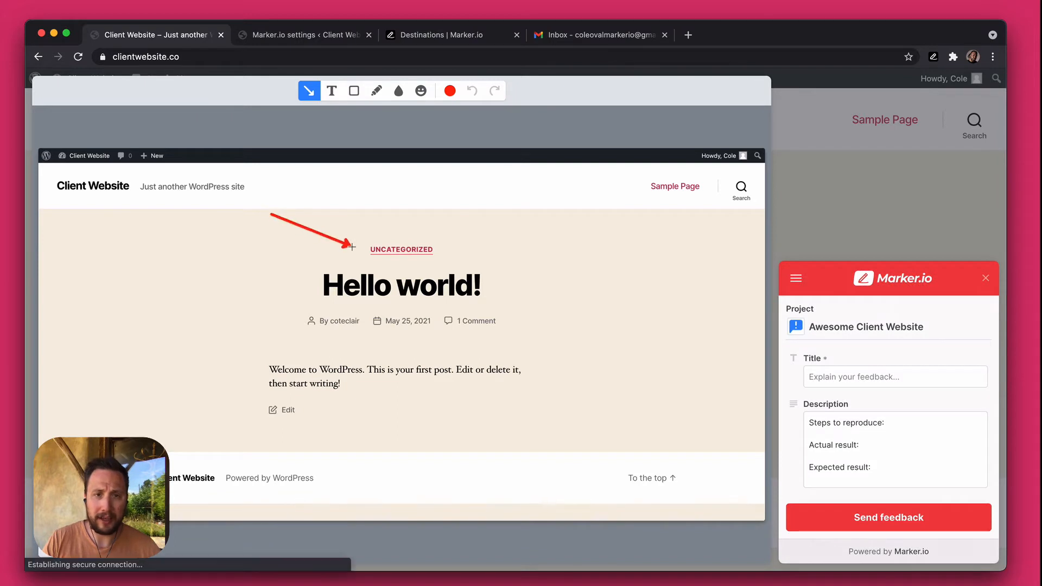
pyautogui.click(353, 91)
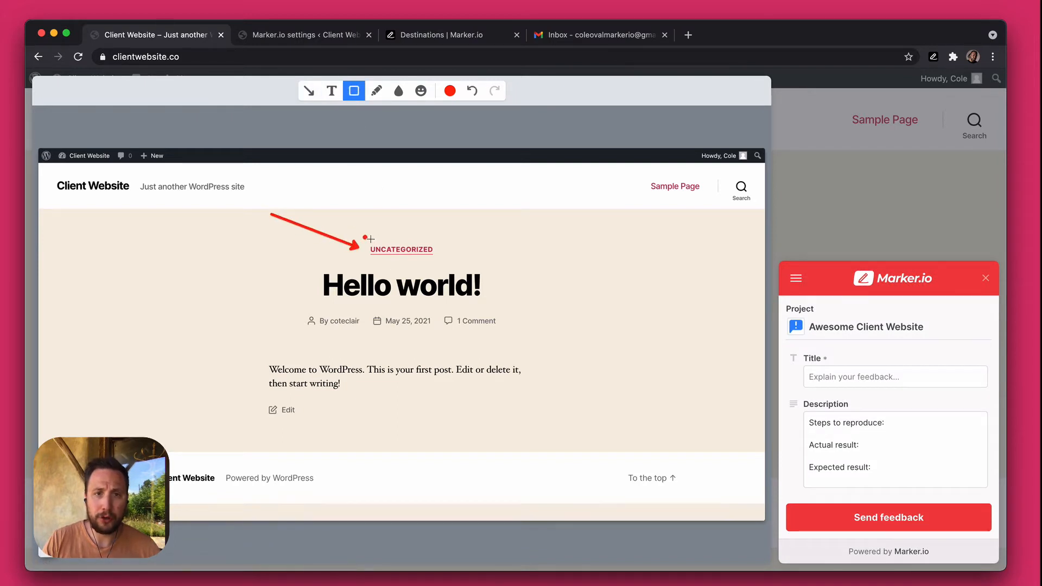
pyautogui.moveTo(362, 238); pyautogui.dragTo(445, 261)
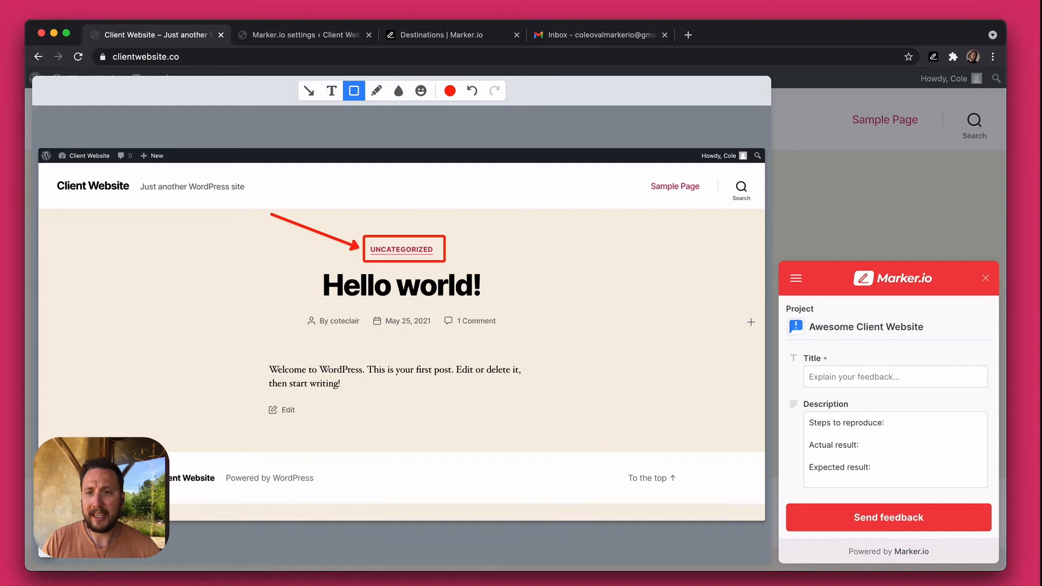
# Title the report 'Label is not correct', send it, then switch to the Trello board.
pyautogui.click(894, 376)
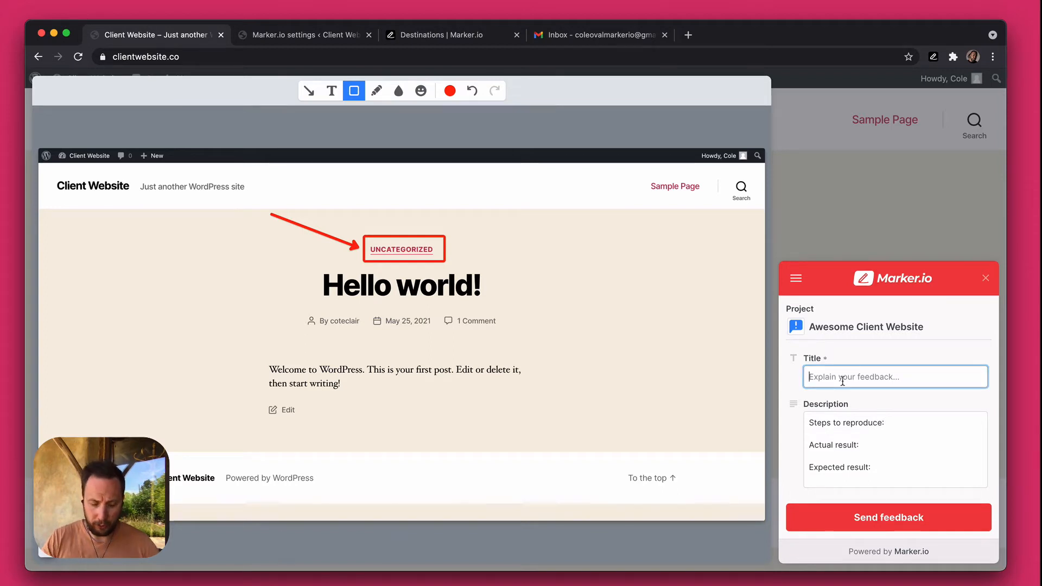
pyautogui.write('La')
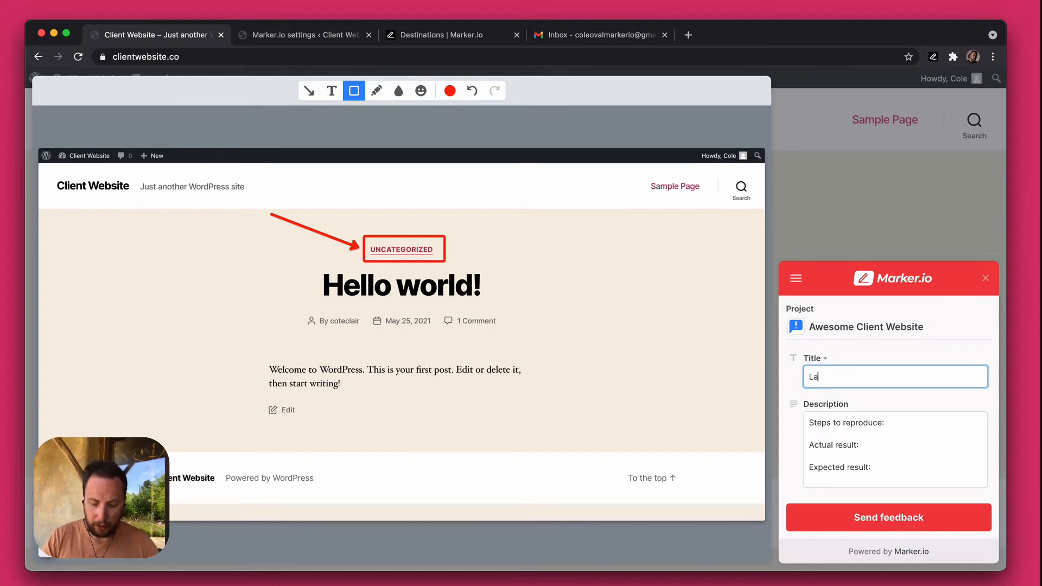
pyautogui.write('Label is not correct')
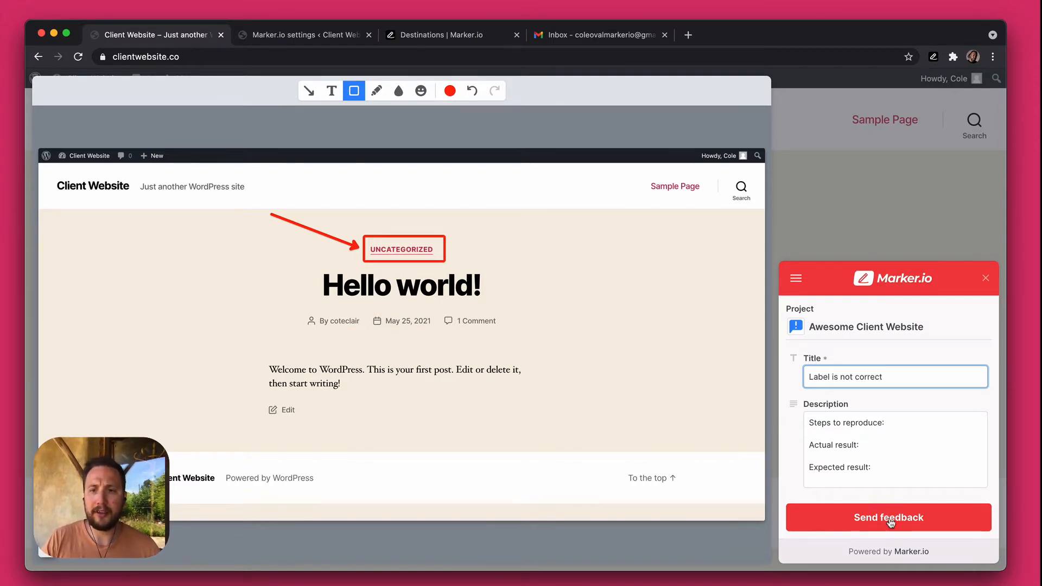
pyautogui.click(888, 518)
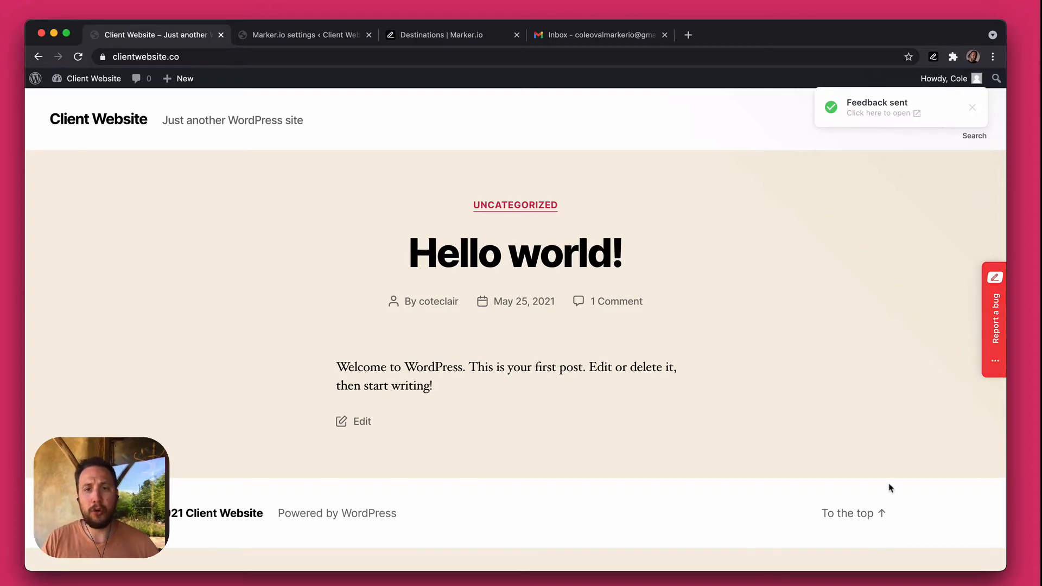
pyautogui.click(300, 33)
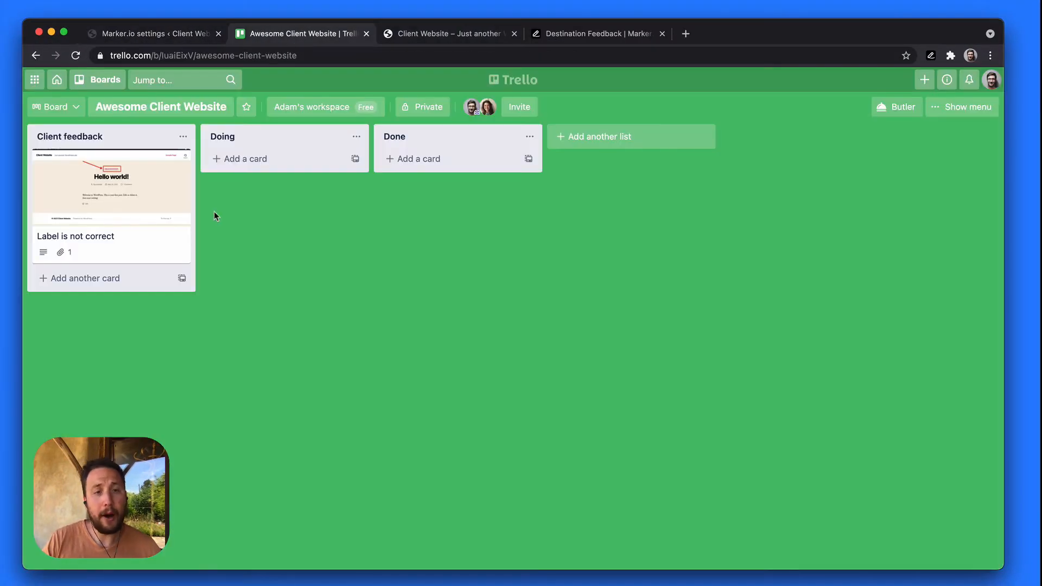
# View the 'Label is not correct' card details in Client feedback, then close them.
pyautogui.click(75, 236)
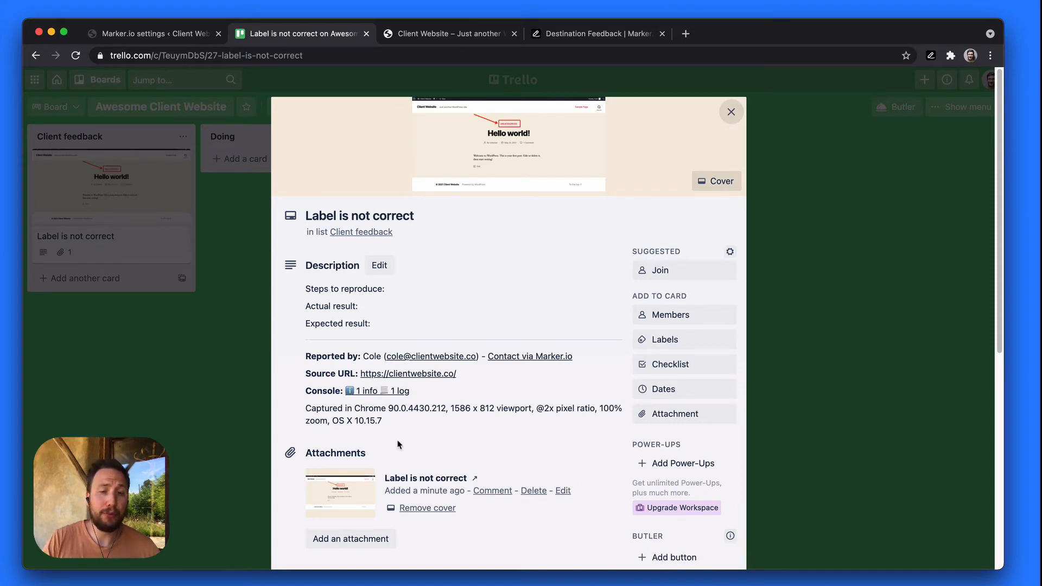
pyautogui.moveTo(229, 318)
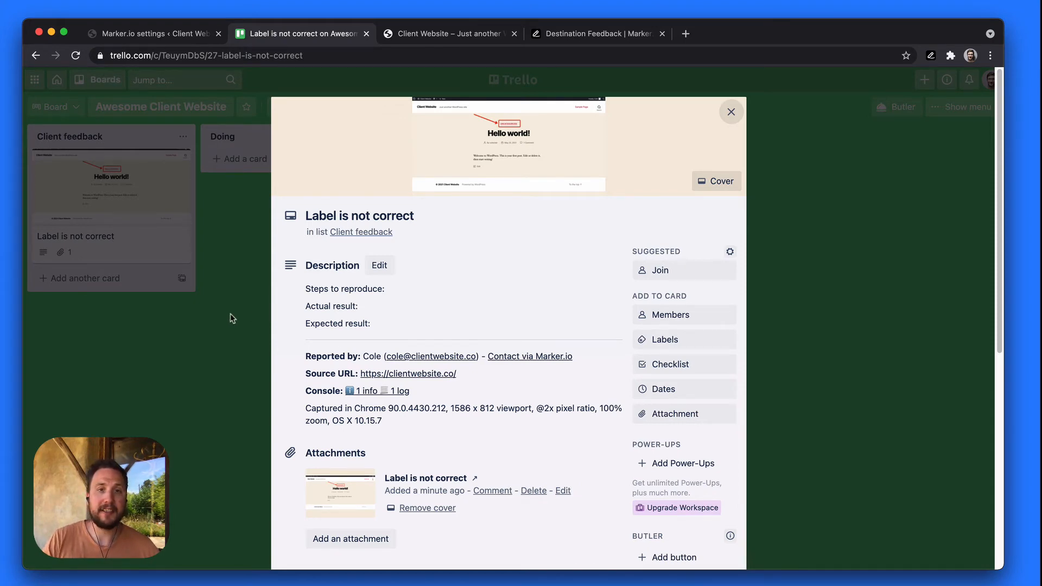
pyautogui.click(731, 110)
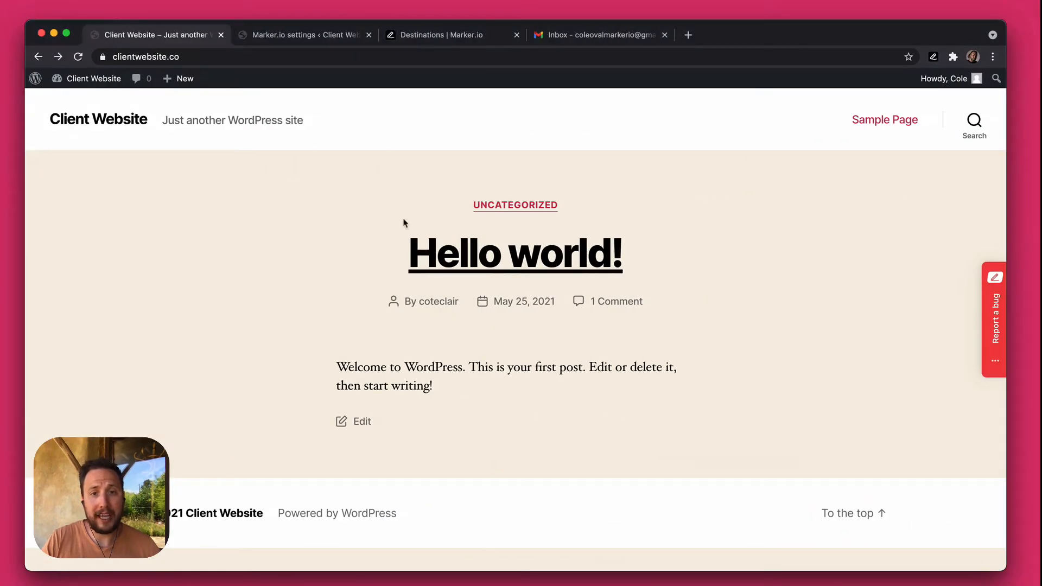
# Show the Marker.io feedback list with 'Label is not correct' marked Resolved.
pyautogui.click(302, 35)
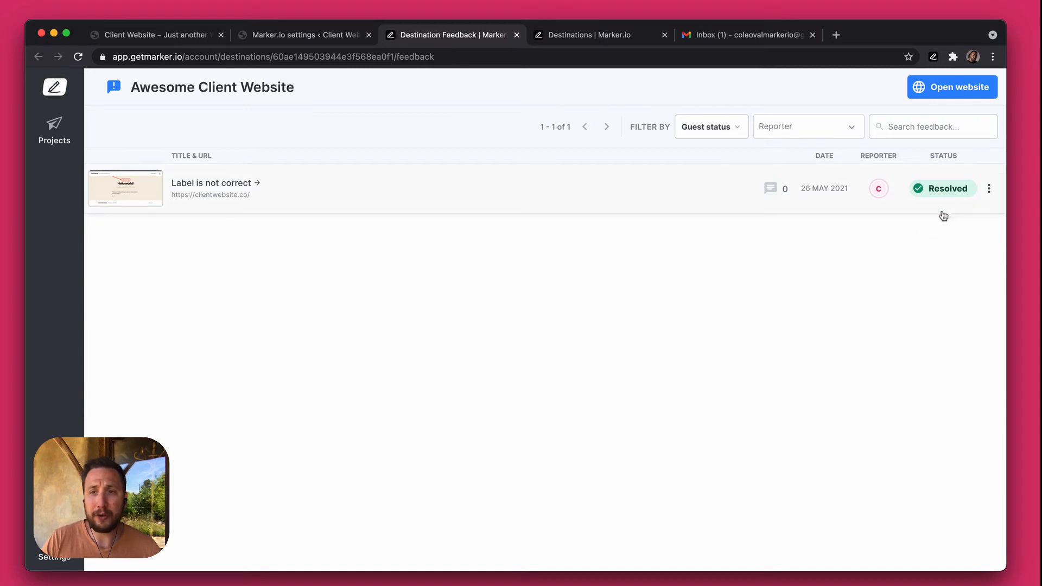
pyautogui.moveTo(942, 226)
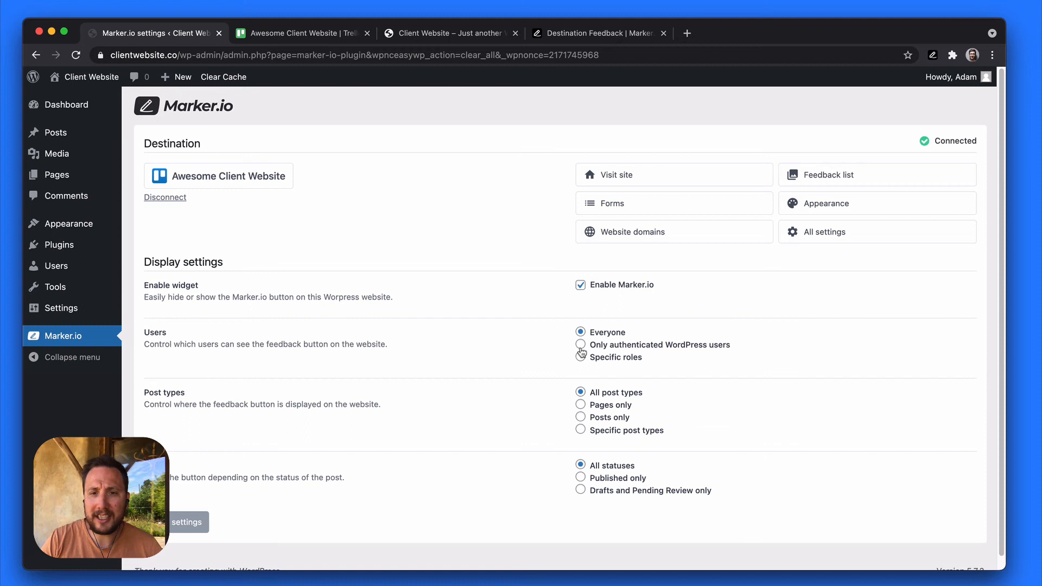
# Set widget visibility under Users to 'Only authenticated WordPress users'.
pyautogui.click(581, 344)
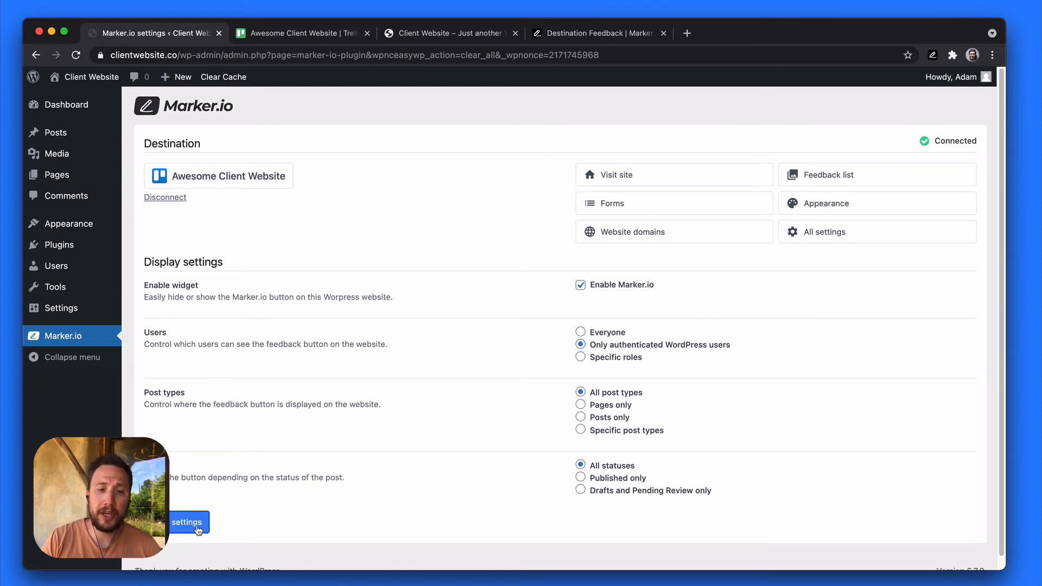
pyautogui.moveTo(158, 370)
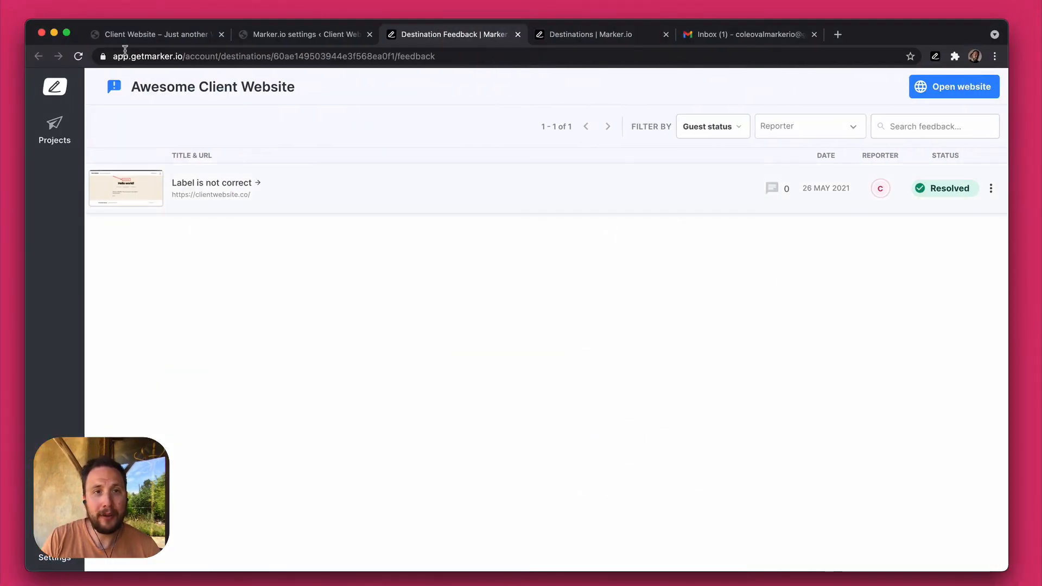
# Log out of clientwebsite.co and reload it to confirm no Report a bug button.
pyautogui.click(156, 34)
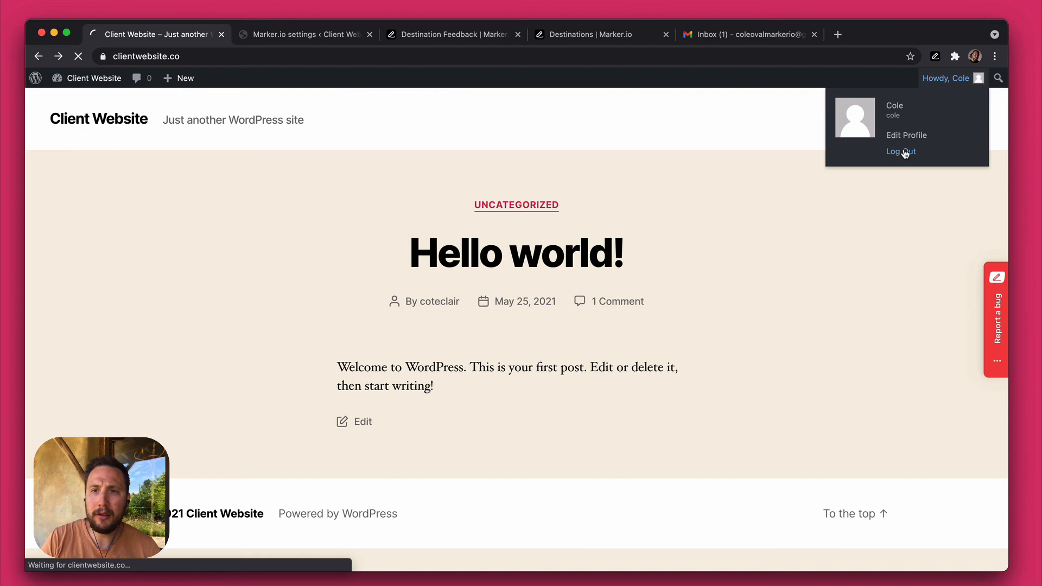
pyautogui.click(900, 151)
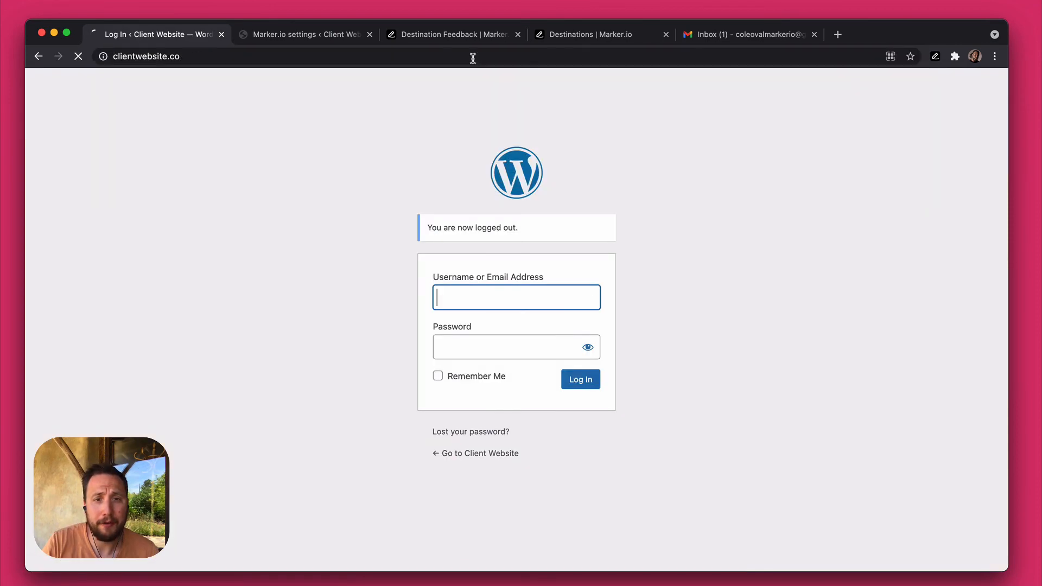
pyautogui.click(475, 453)
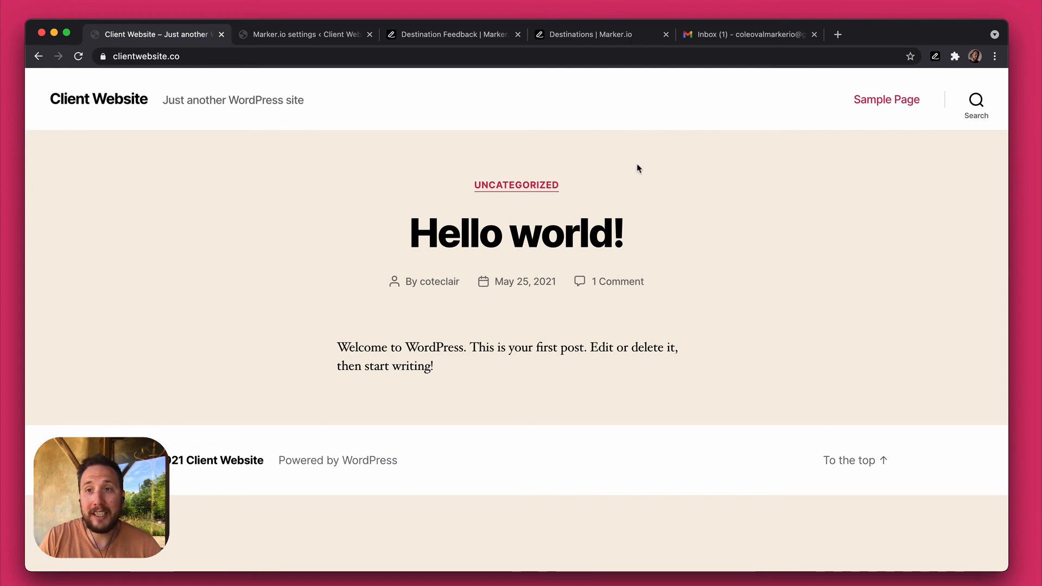
pyautogui.moveTo(963, 308)
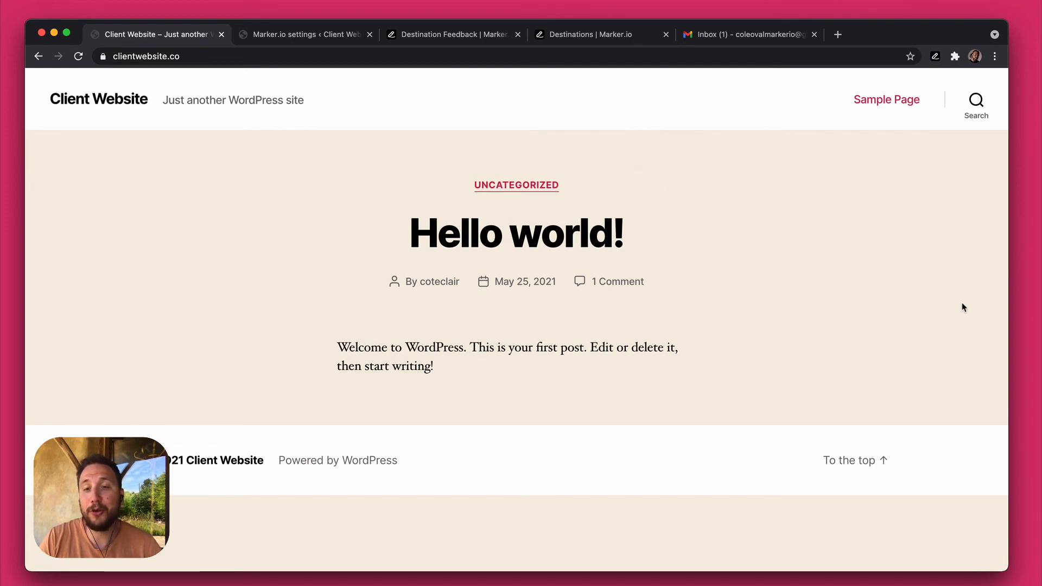